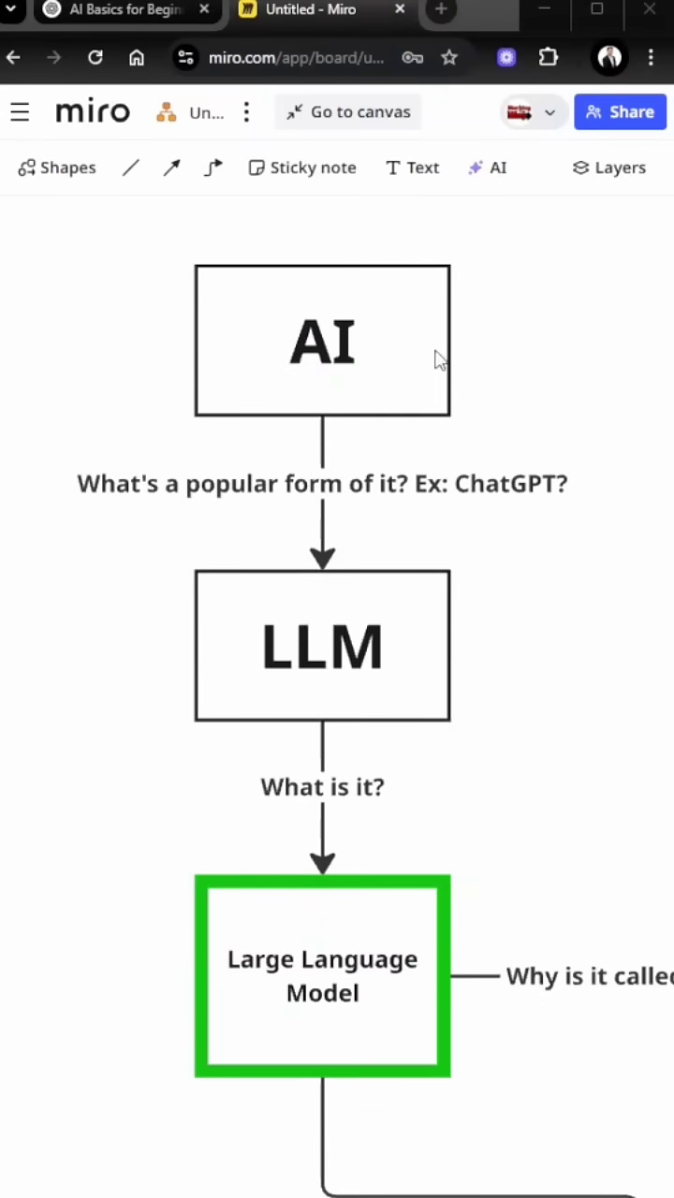
{"action": "mouse_move", "coordinate": [563, 552]}
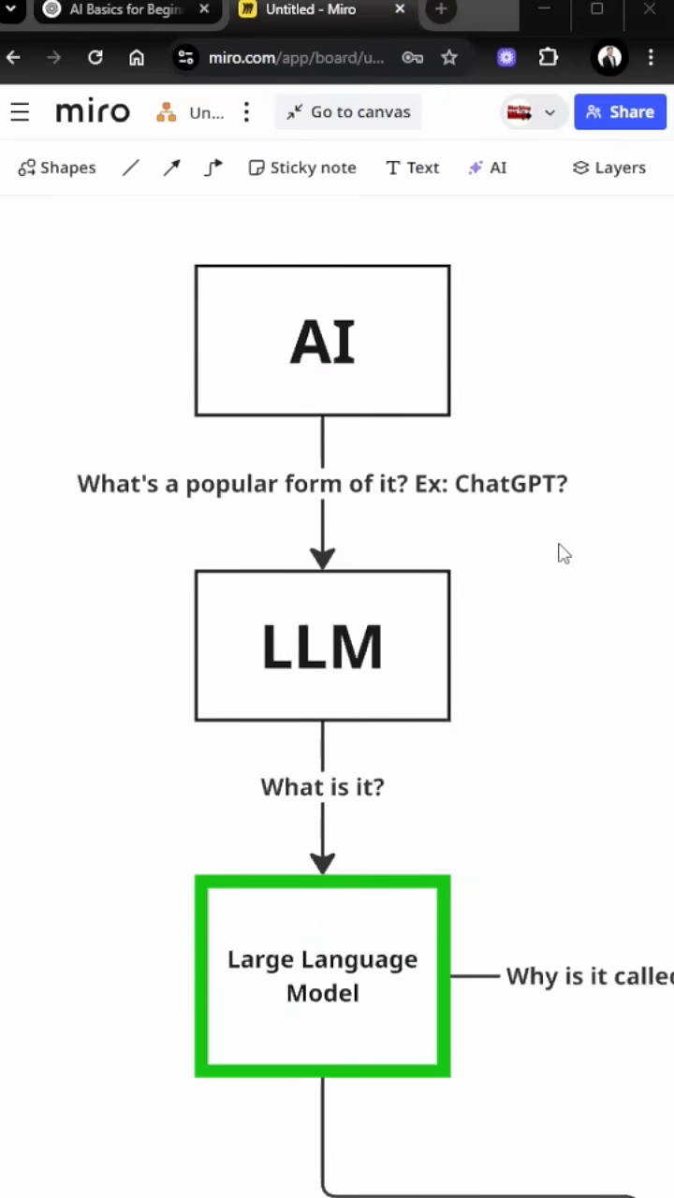
{"action": "mouse_move", "coordinate": [453, 517]}
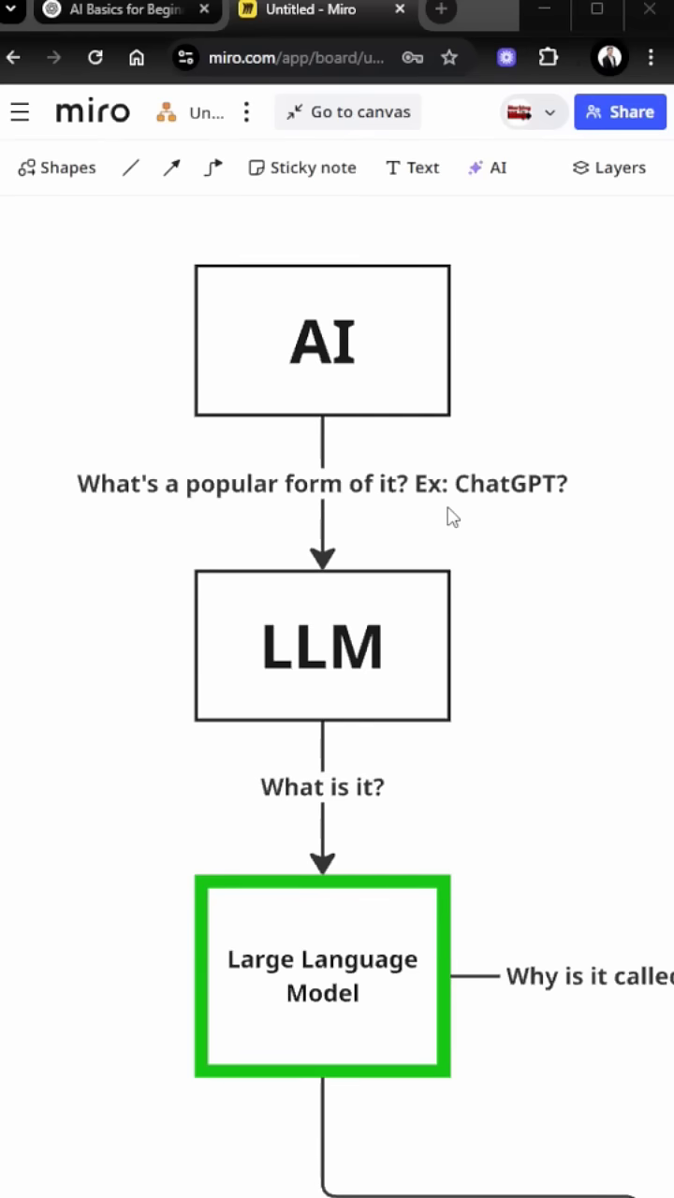
{"action": "mouse_move", "coordinate": [374, 674]}
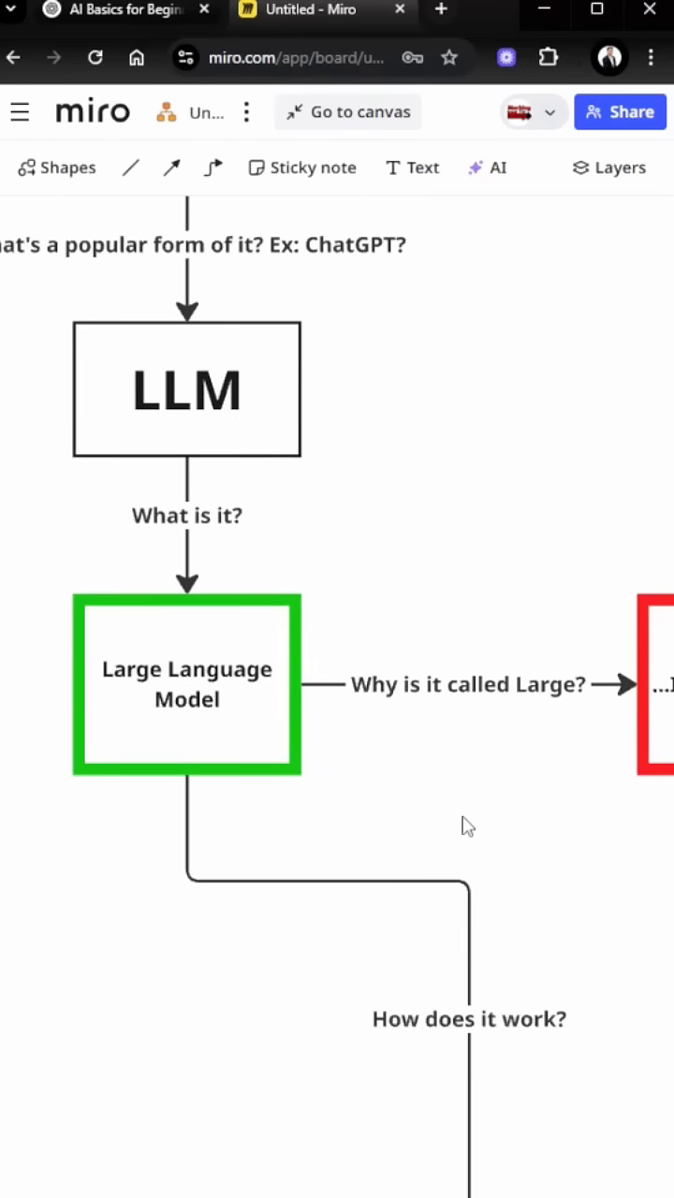
{"action": "mouse_move", "coordinate": [337, 767]}
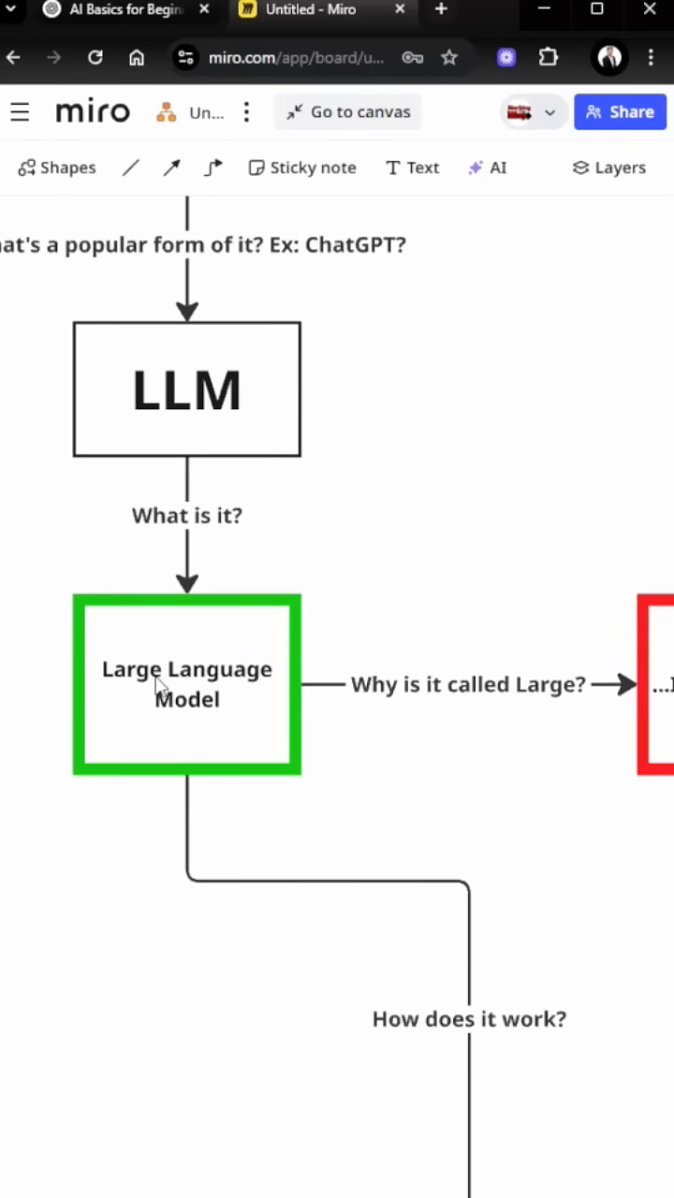
{"action": "mouse_move", "coordinate": [217, 693]}
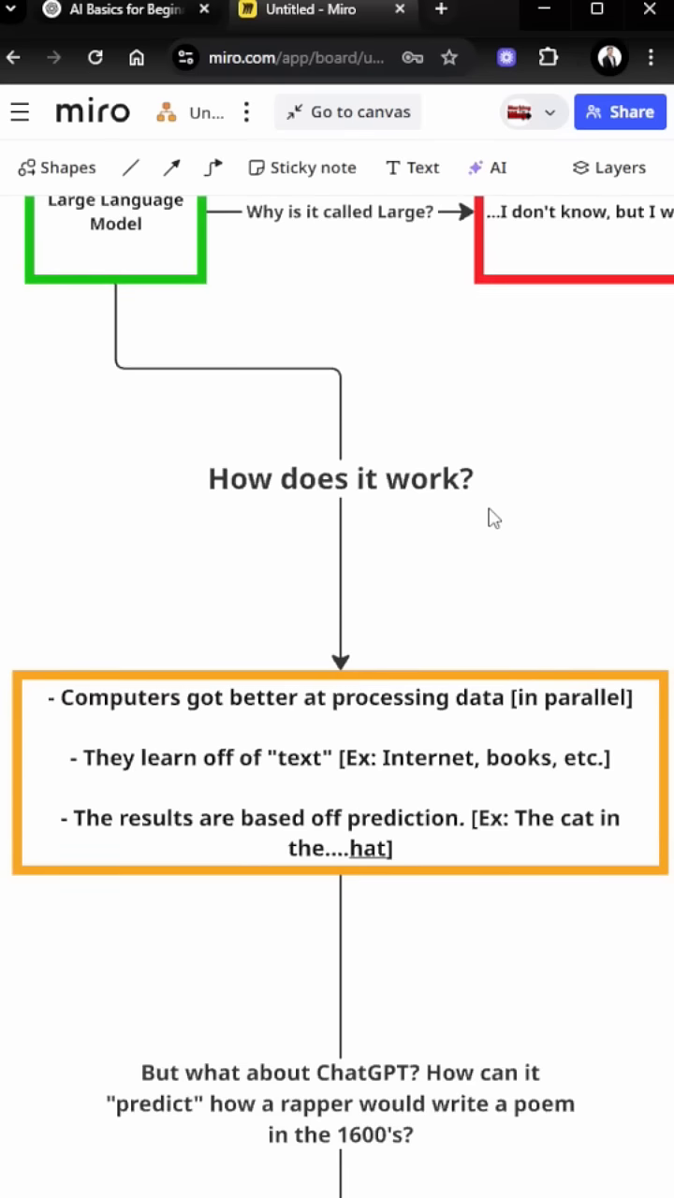
{"action": "mouse_move", "coordinate": [293, 787]}
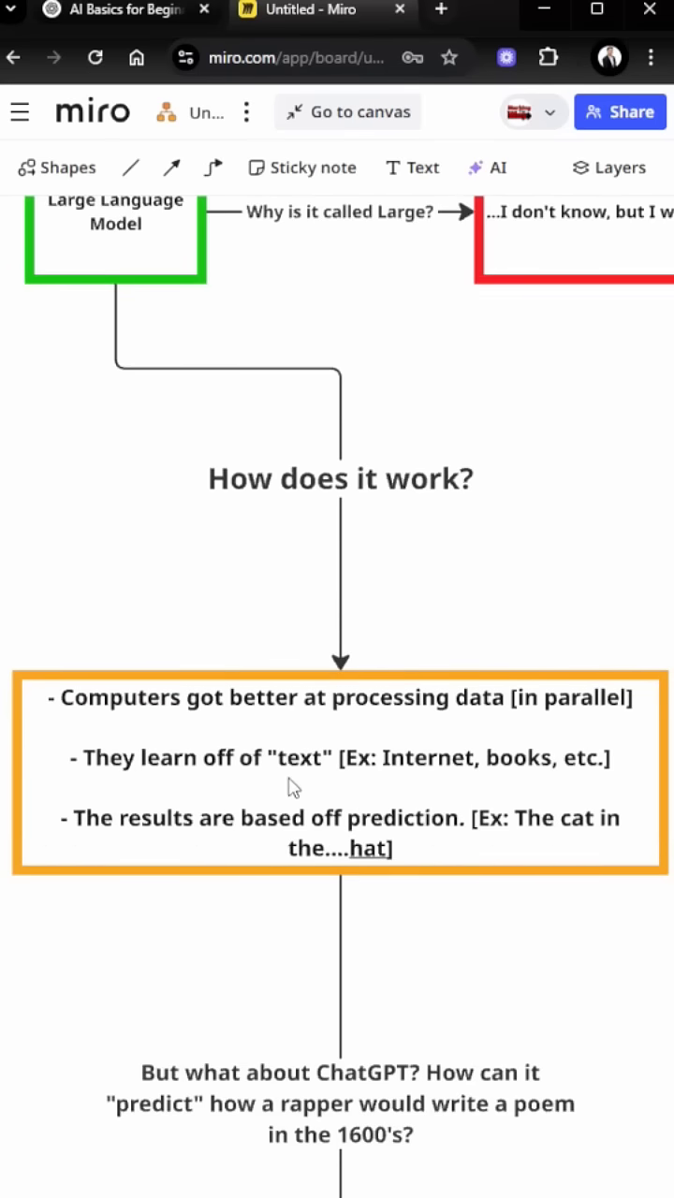
{"action": "mouse_move", "coordinate": [289, 797]}
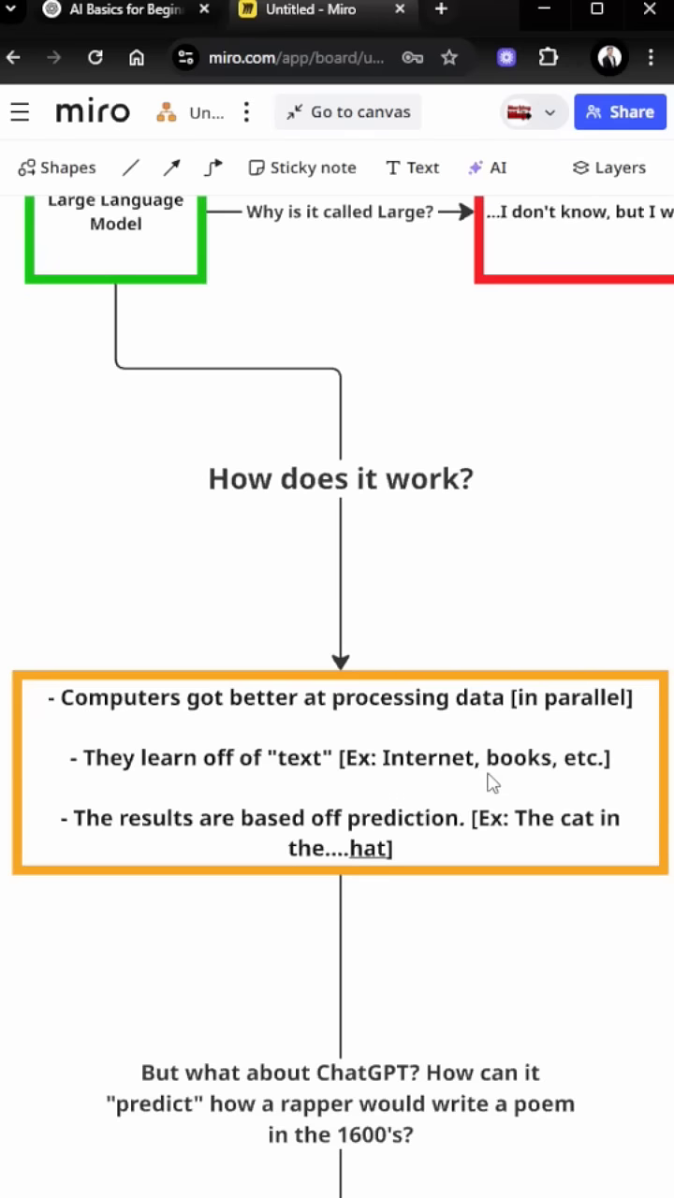
{"action": "mouse_move", "coordinate": [485, 853]}
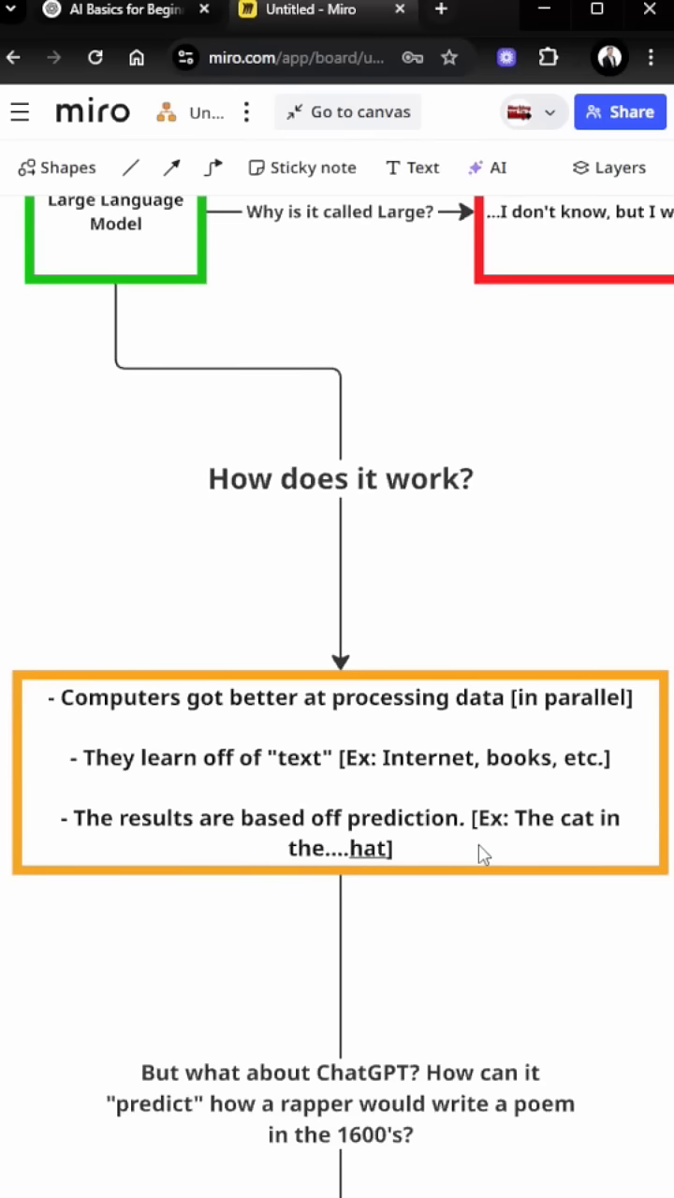
{"action": "mouse_move", "coordinate": [293, 875]}
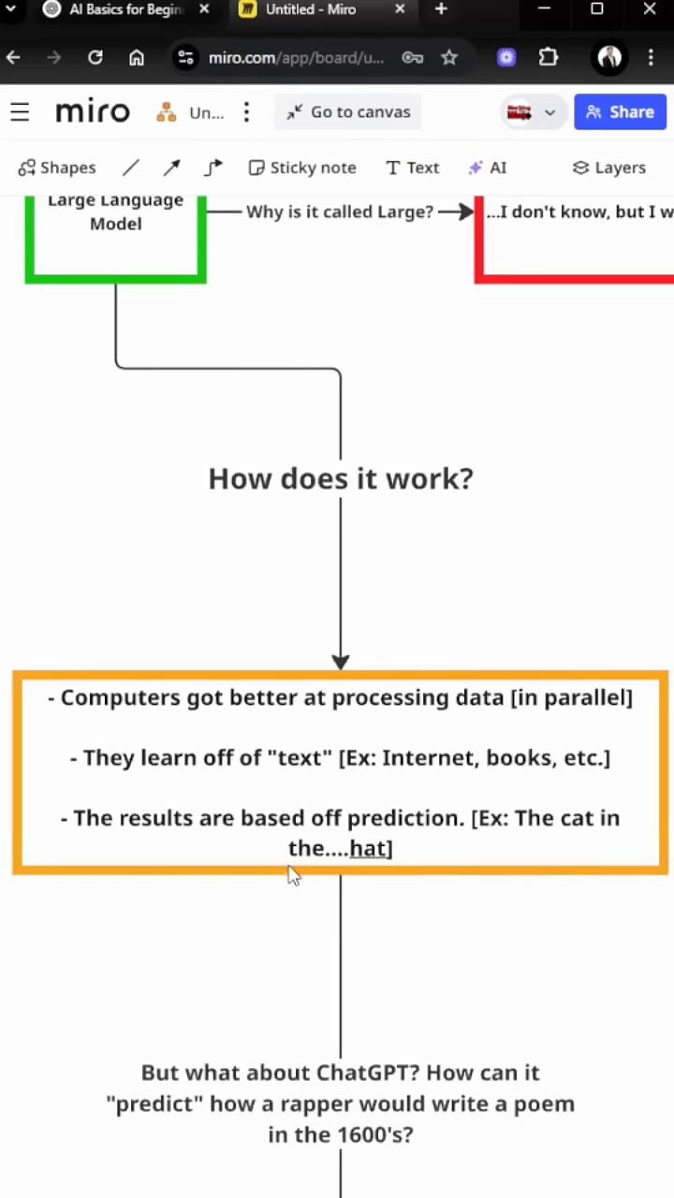
{"action": "scroll", "scroll_direction": "down", "scroll_amount": 3}
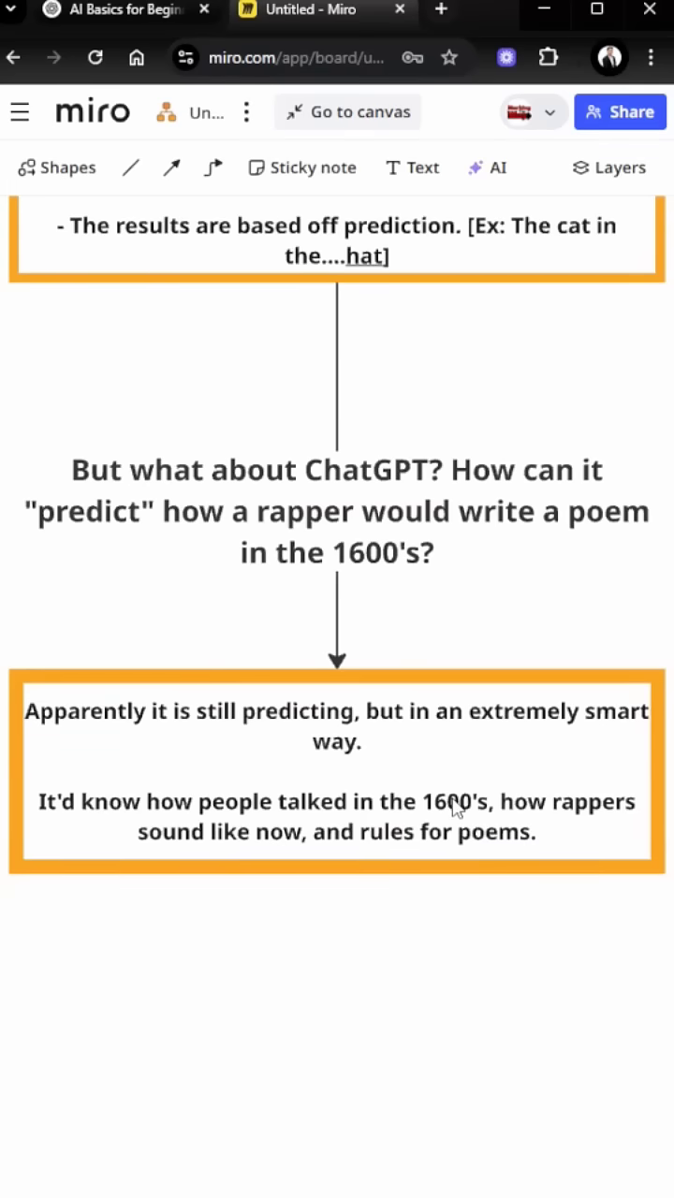
{"action": "mouse_move", "coordinate": [599, 981]}
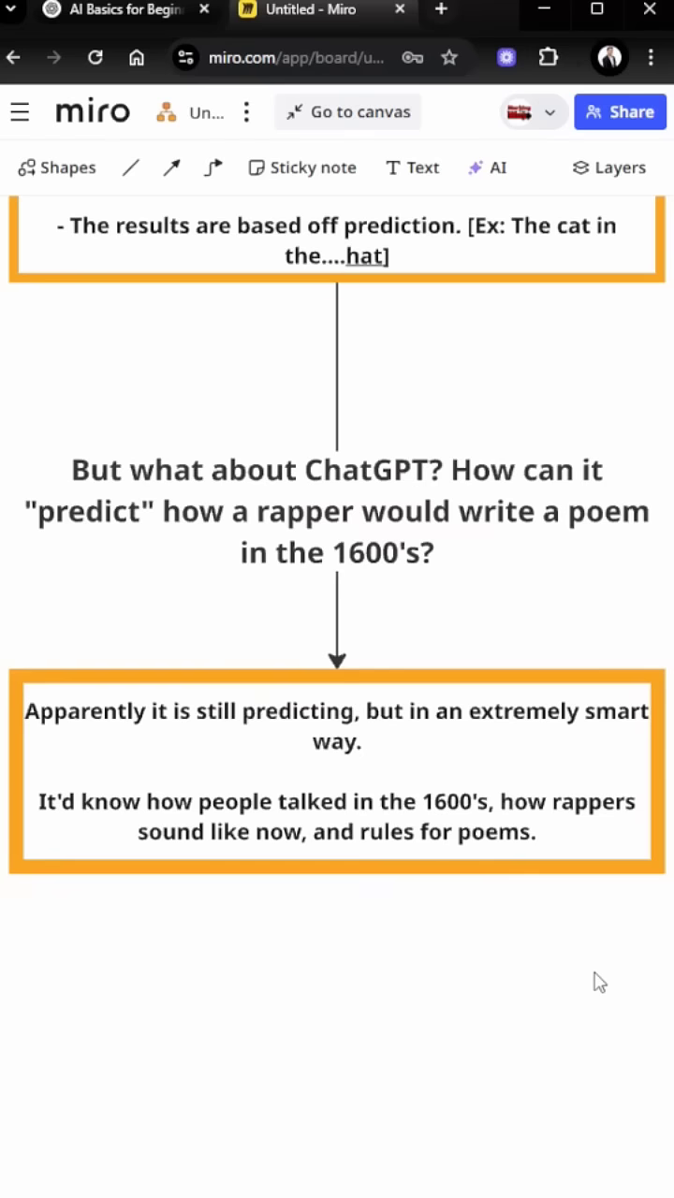